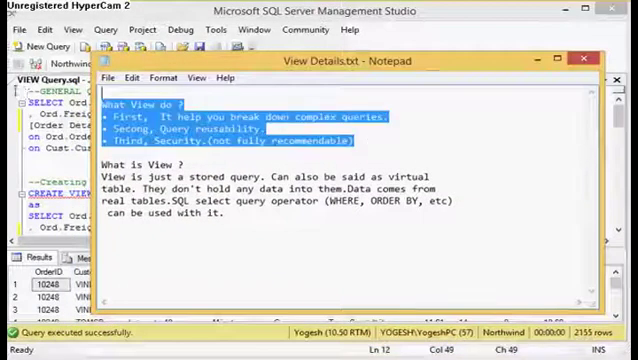
# Step: Draft the Order_Data join query highlighting the CustomerID column
pyautogui.click(400, 136)
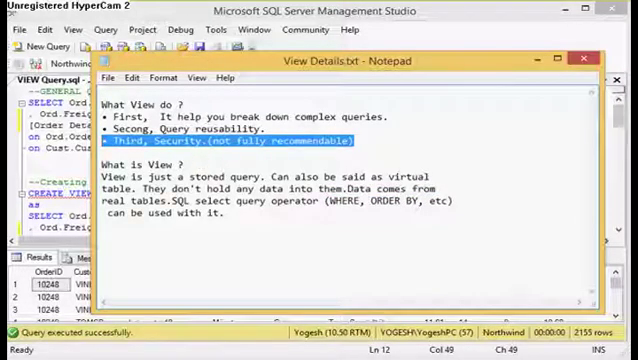
pyautogui.click(370, 144)
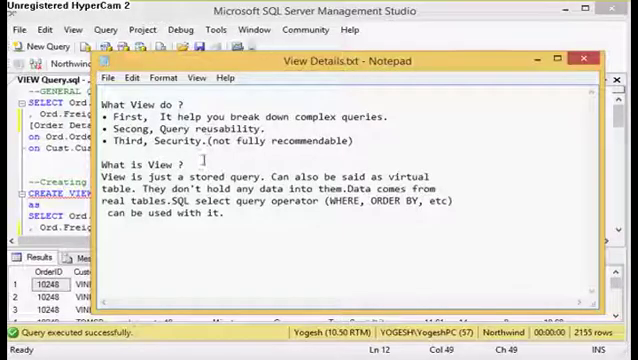
pyautogui.moveTo(104, 172); pyautogui.dragTo(230, 216)
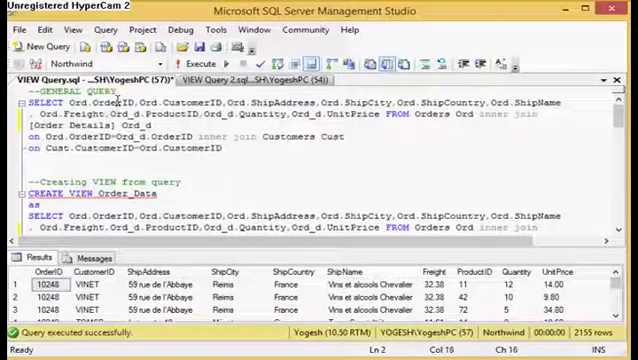
pyautogui.doubleClick(104, 102)
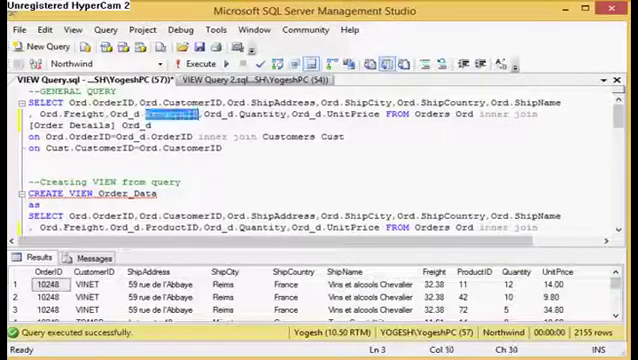
pyautogui.doubleClick(352, 128)
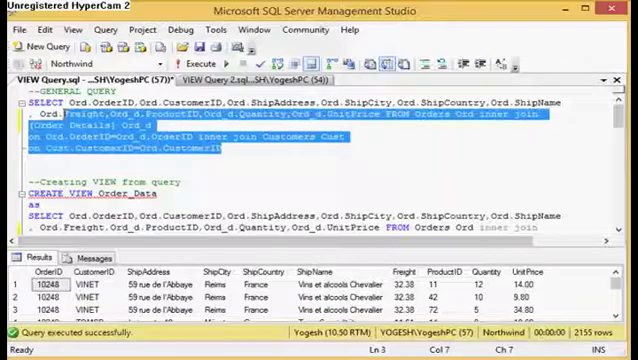
pyautogui.scroll(-3)
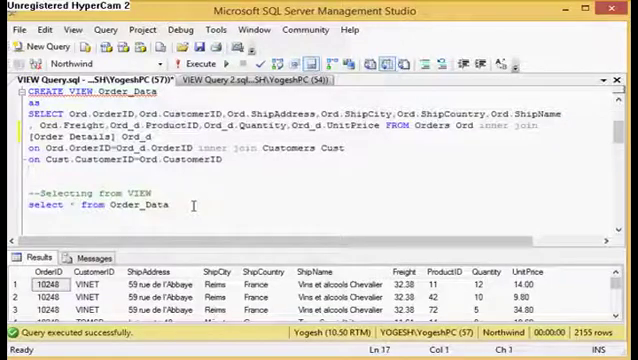
# Step: Run 'select * from Order_Data' to return the order rows in the results grid
pyautogui.tripleClick(96, 204)
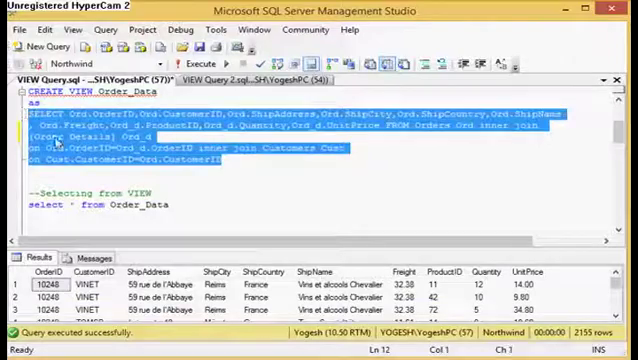
pyautogui.click(204, 62)
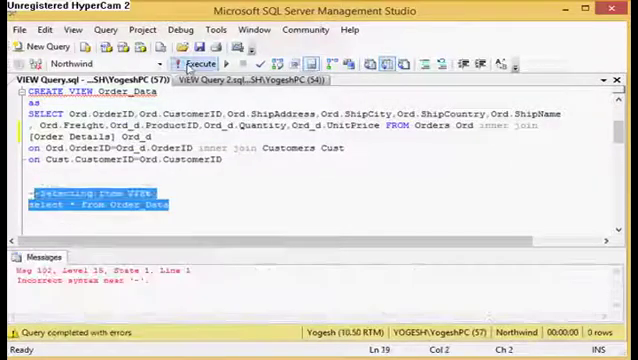
pyautogui.scroll(-3)
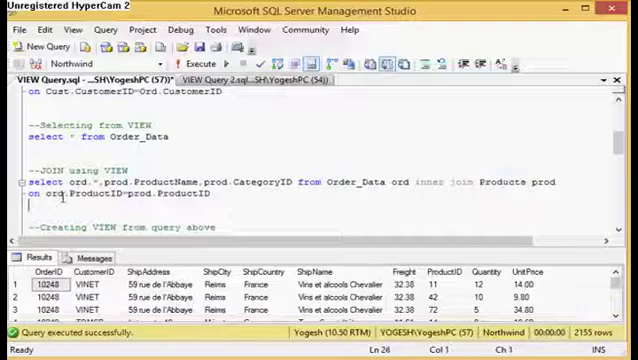
# Step: Create Order_Data_With_Product_Name and list its rows with product names and category IDs
pyautogui.click(446, 280)
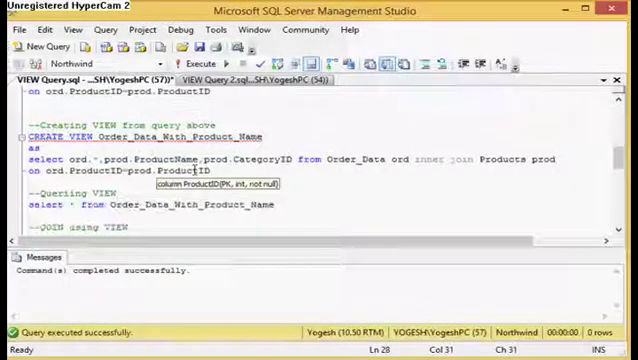
pyautogui.click(186, 60)
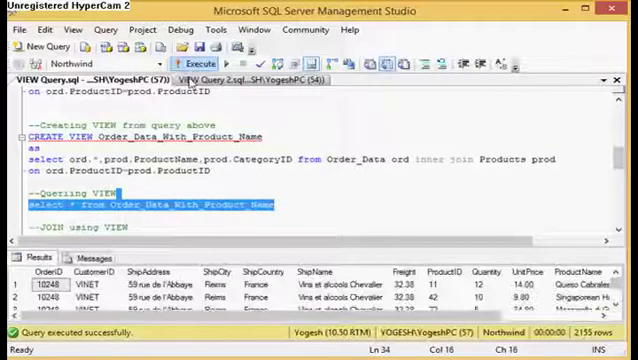
pyautogui.hscroll(3)
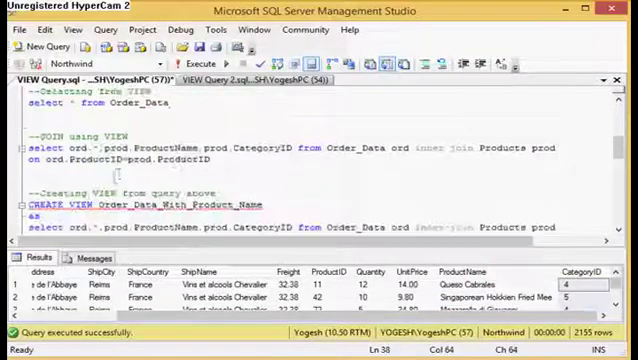
# Step: Reuse the Order_Data_With_Product_Name name to build the category view filtered by CategoryID 2
pyautogui.doubleClick(142, 102)
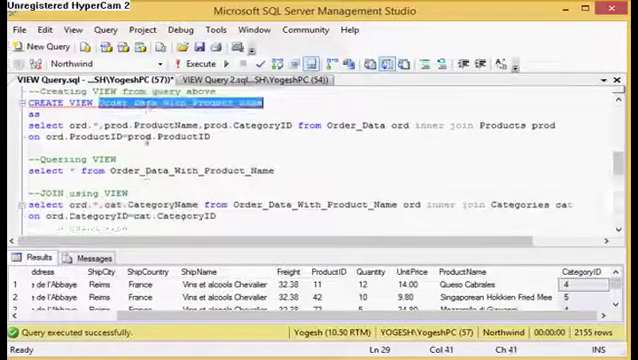
pyautogui.scroll(-3)
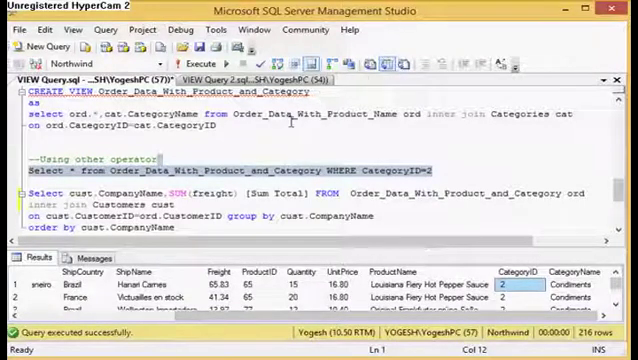
# Step: Edit the Order_Data_With_Product_and_Category script into an ALTER VIEW with a where clause
pyautogui.write('wi')
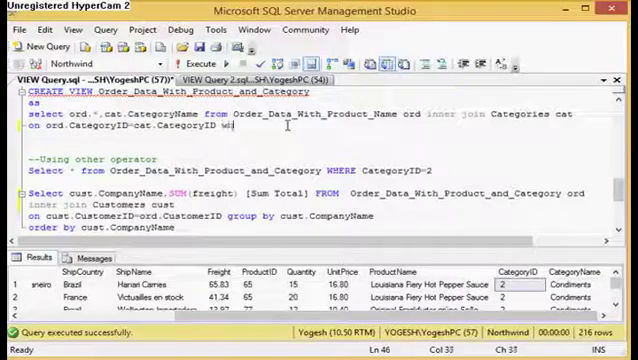
pyautogui.write('here')
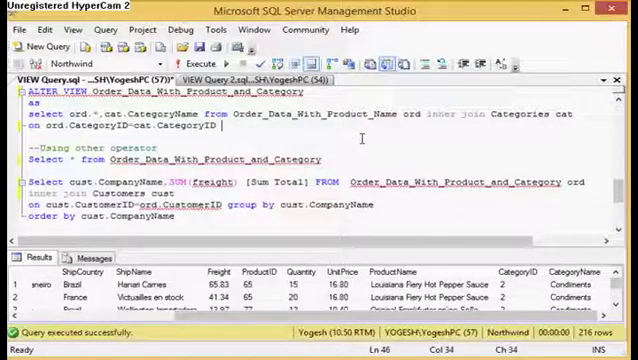
# Step: Add 'where ord.CategoryID=2' and return summed freight per customer company ordered by name
pyautogui.write('where ord.CategoryID=2')
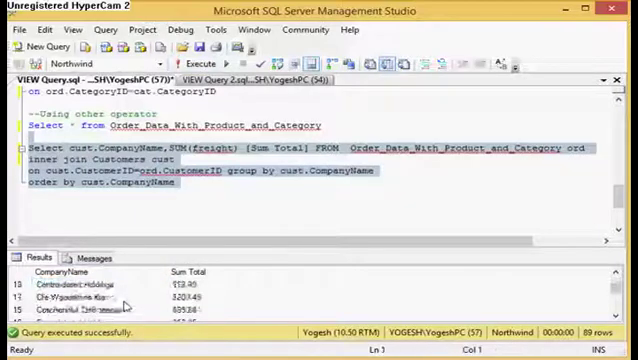
pyautogui.scroll(-3)
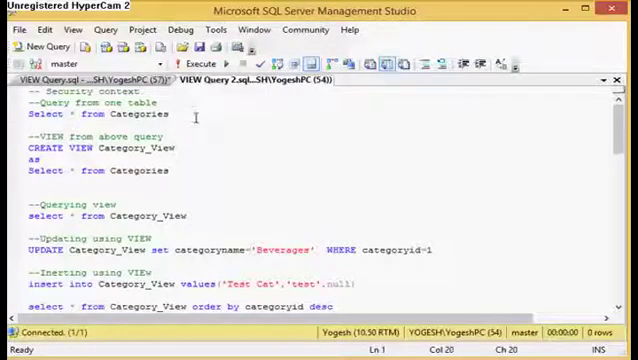
# Step: Run the Category_View create and select statements against the Northwind database
pyautogui.click(200, 62)
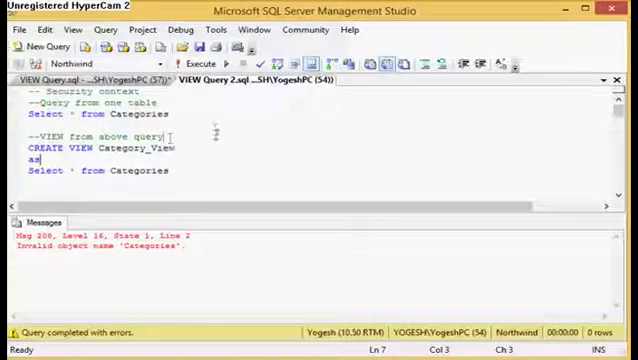
pyautogui.click(194, 64)
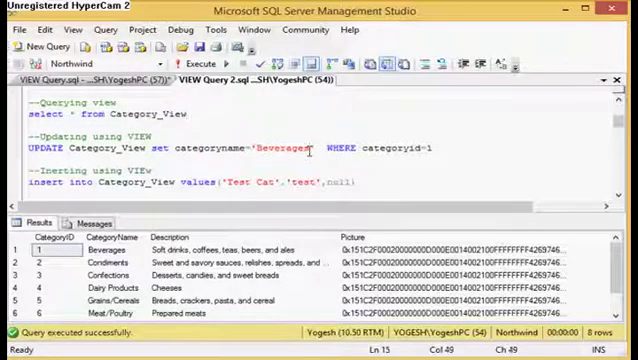
# Step: Update the Beverages category and insert a Test Cat row through Category_View, then list categories
pyautogui.write('t')
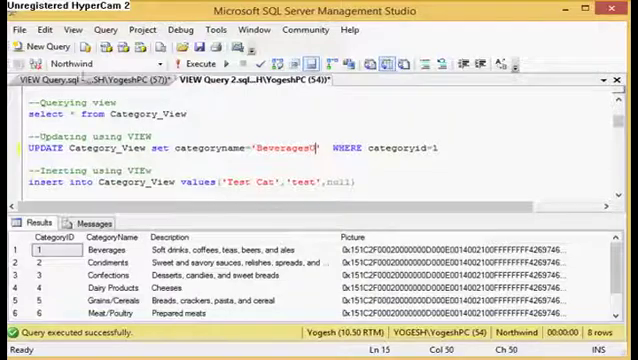
pyautogui.doubleClick(76, 152)
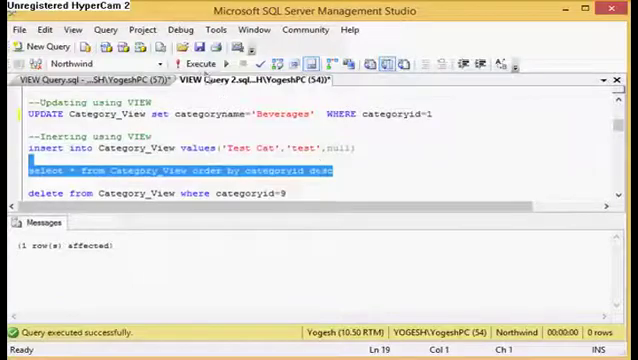
pyautogui.click(218, 60)
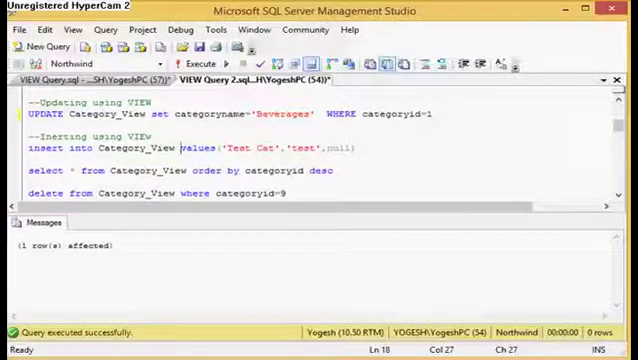
pyautogui.scroll(-3)
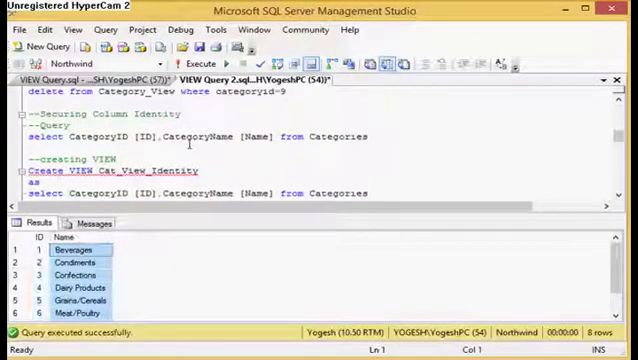
# Step: Create Cat_View_Identity with ID and Name aliases and draft an update using the Name alias
pyautogui.scroll(-3)
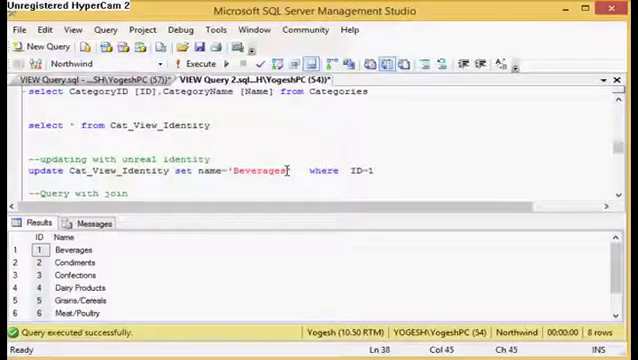
pyautogui.write('U')
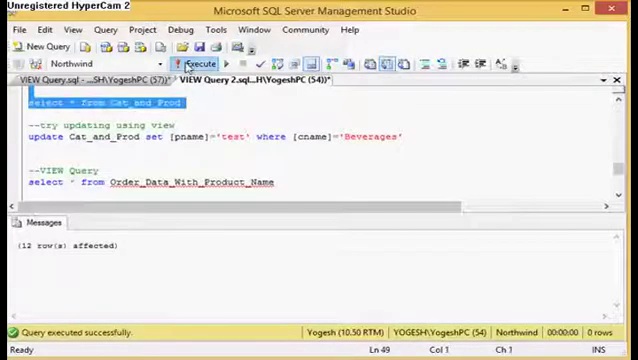
# Step: Run the update setting name 'test' where name is 'Beverages' through Cat_and_Prod
pyautogui.click(200, 64)
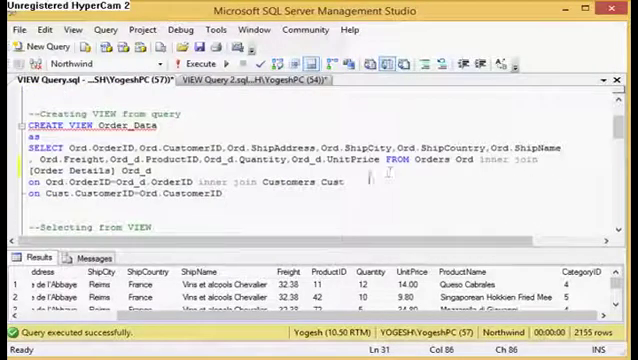
# Step: Attempt updating ship city, freight and product name together through Order_Data_With_Product_Name
pyautogui.scroll(-3)
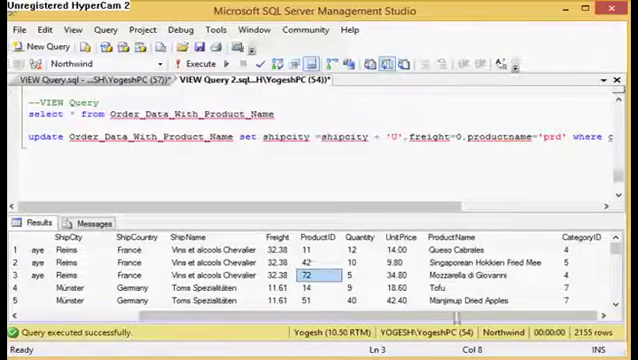
pyautogui.press('ctrl+a')
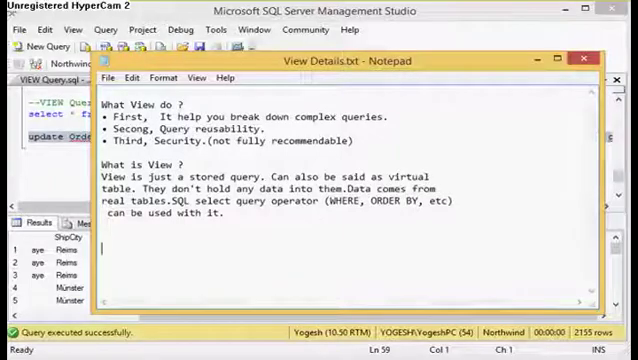
pyautogui.write('King')
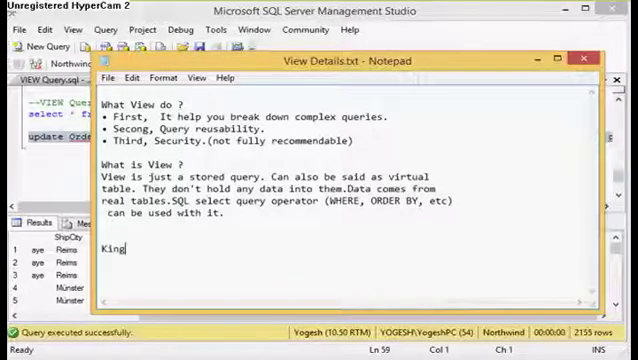
pyautogui.write('conspir')
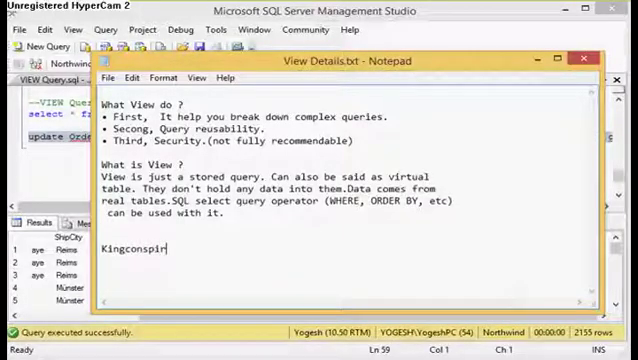
pyautogui.write('acy')
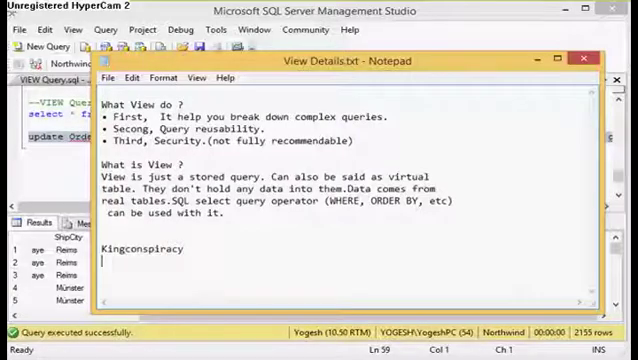
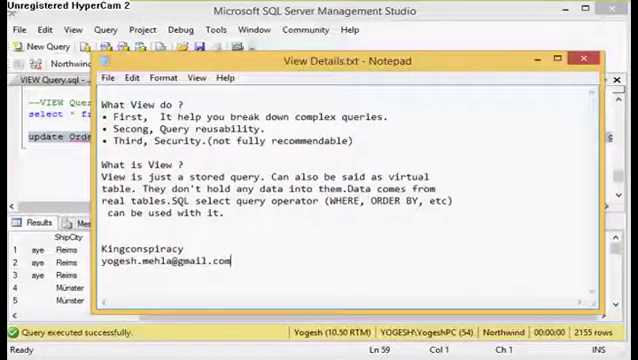
pyautogui.write('te')
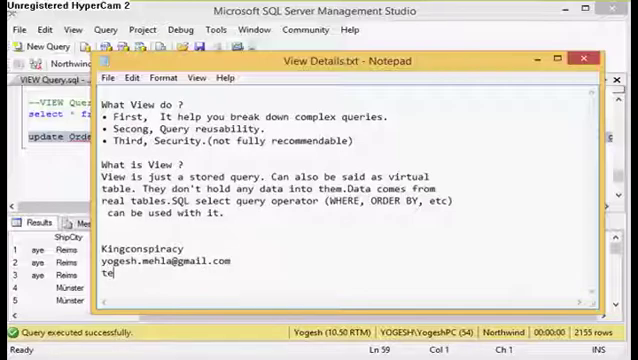